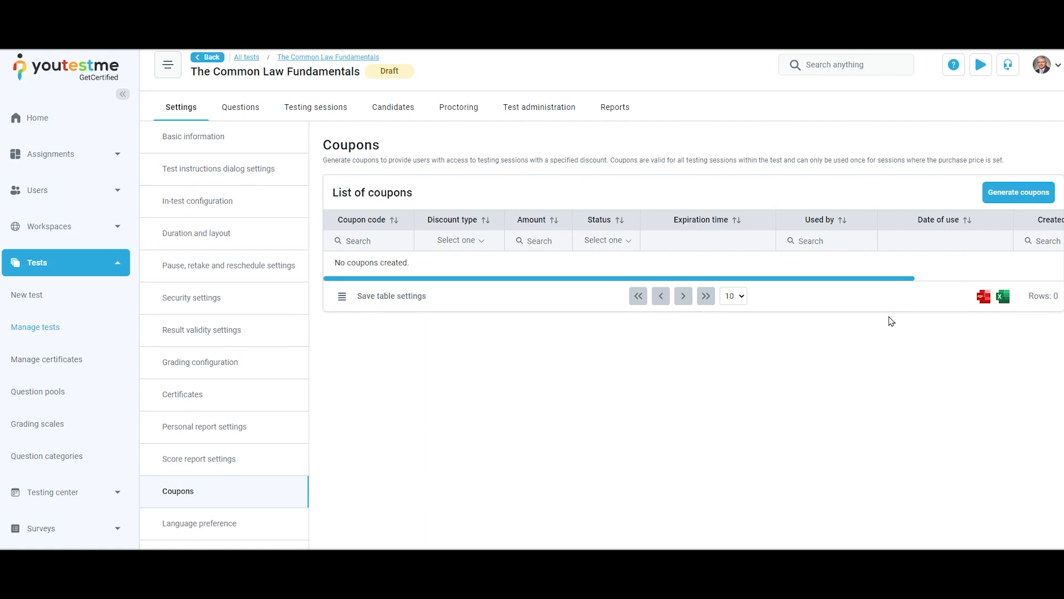
mouse_move(1009, 208)
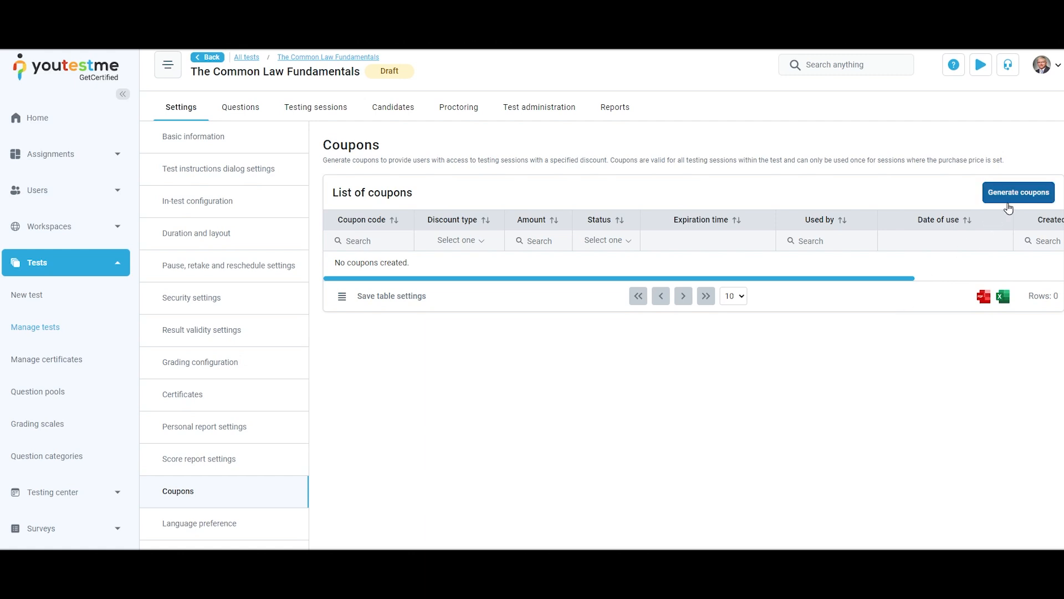
Start generating coupons, set the number of coupons to 9, and bring up the Discount type options.
click(1019, 192)
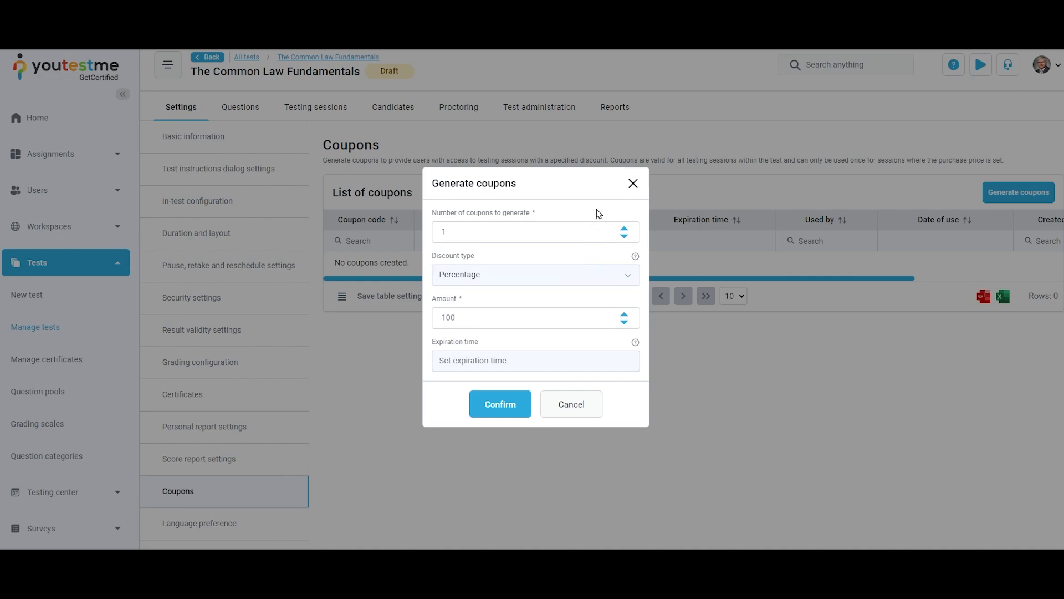
click(623, 228)
text(9)
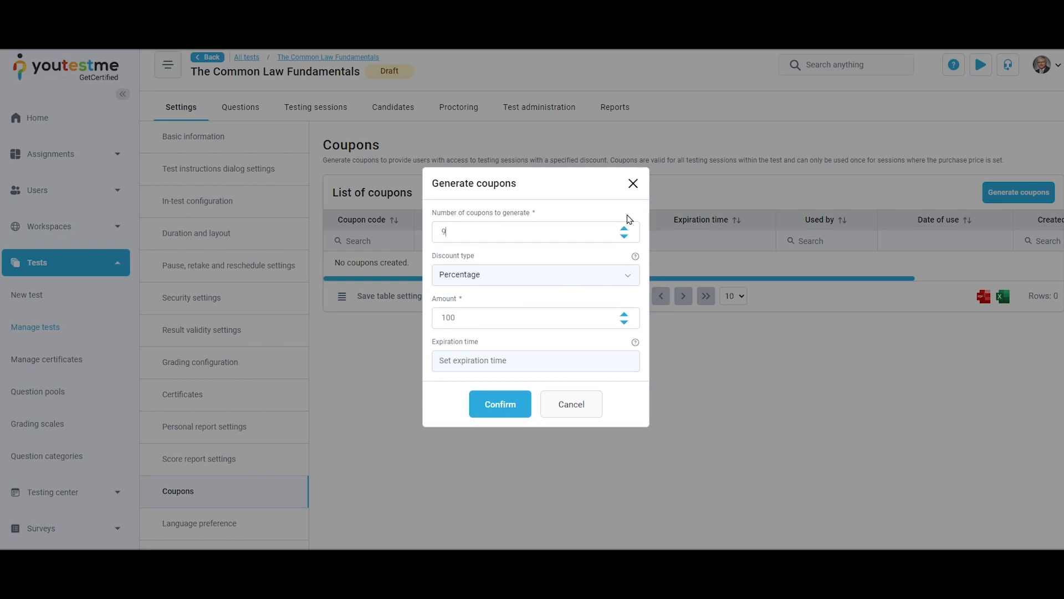
click(534, 275)
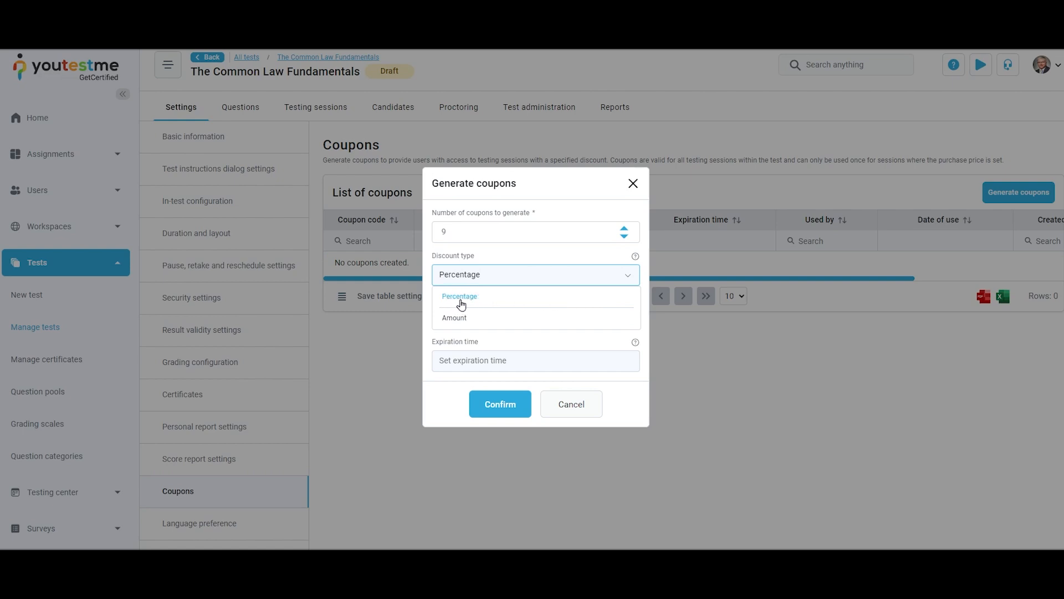
click(459, 296)
text(100)
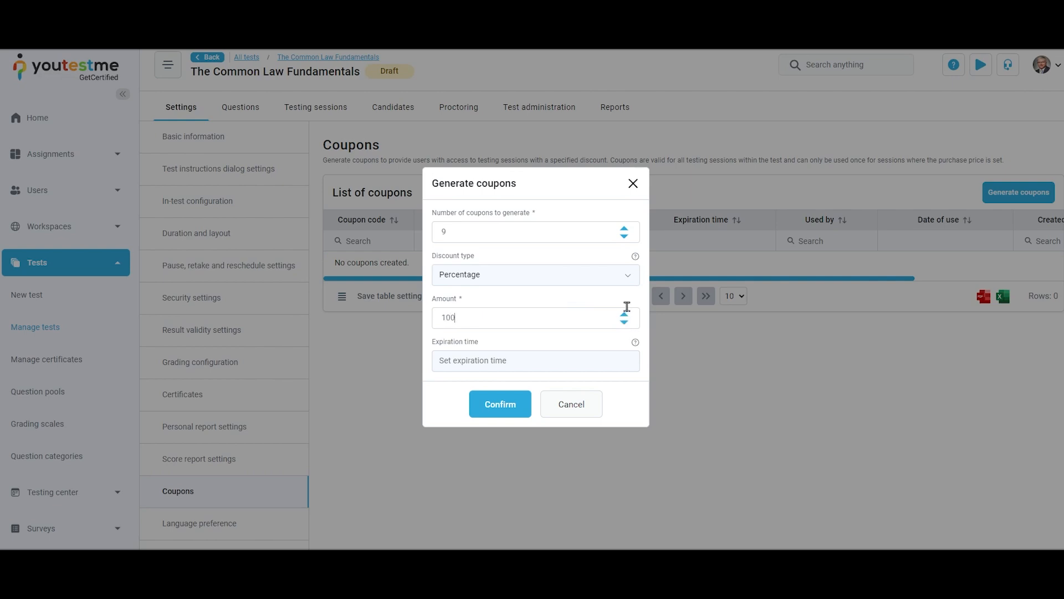
click(534, 274)
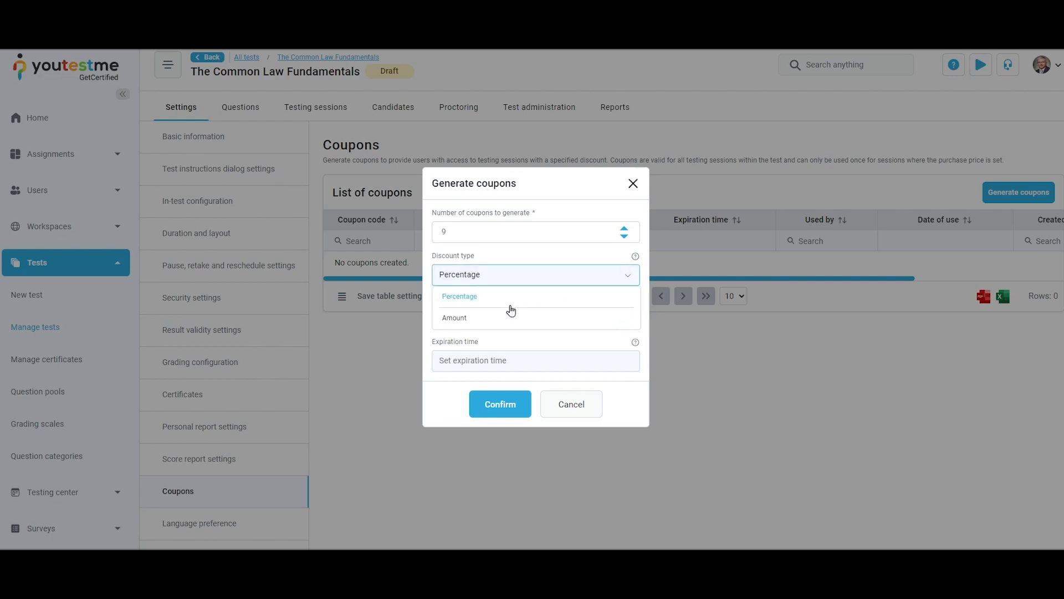
Make the coupon discount a fixed Amount of 40 in USD.
click(454, 317)
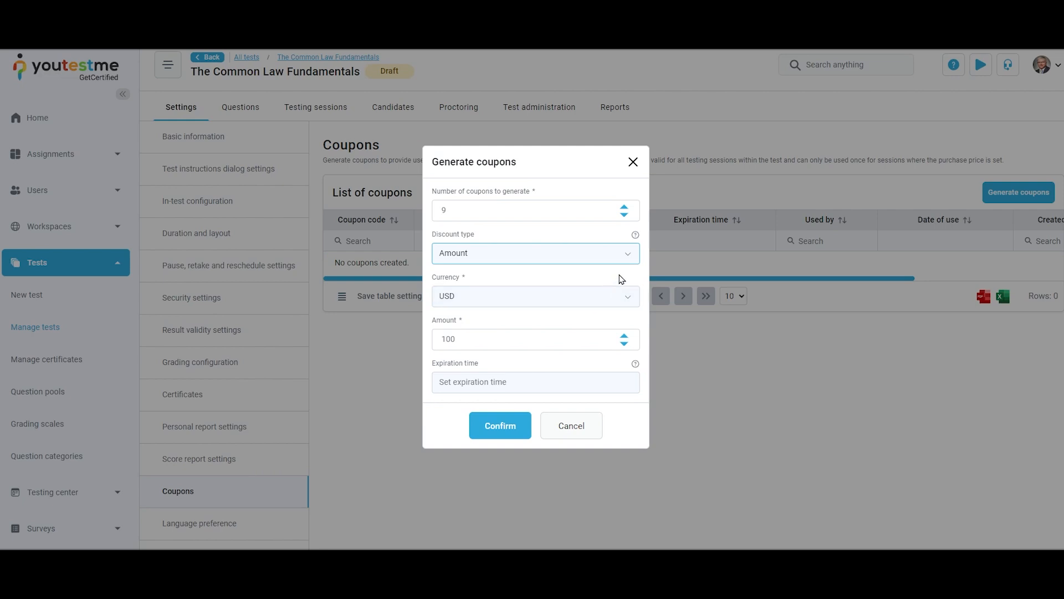
click(534, 296)
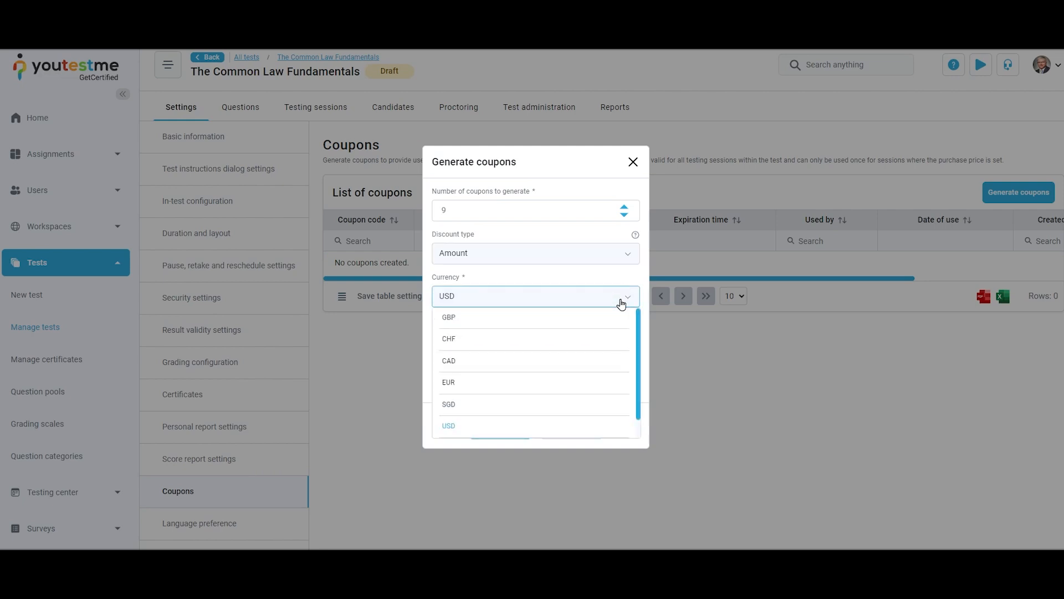
click(448, 426)
text(100)
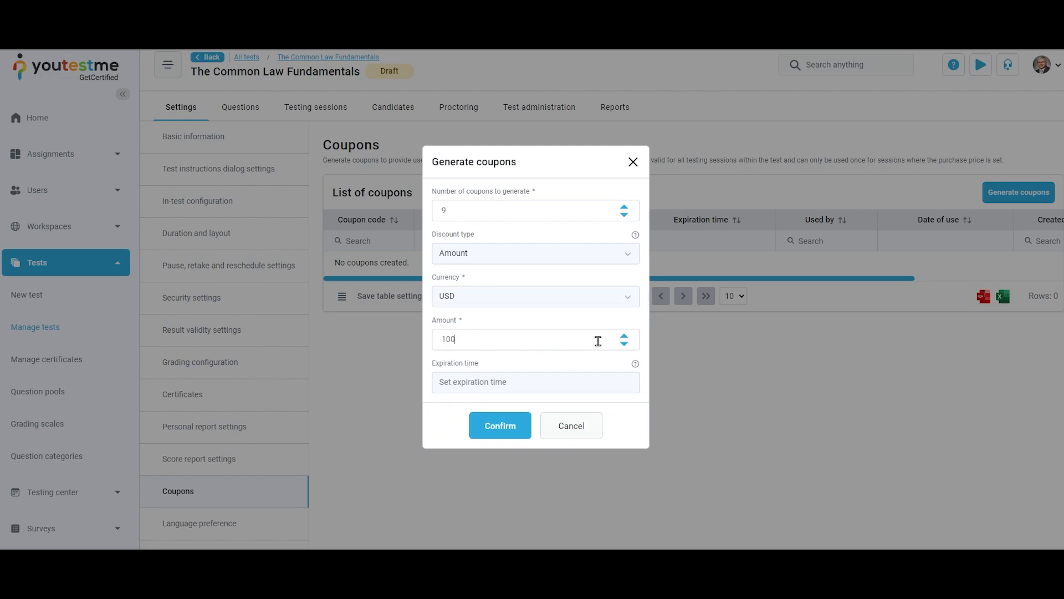
text(4)
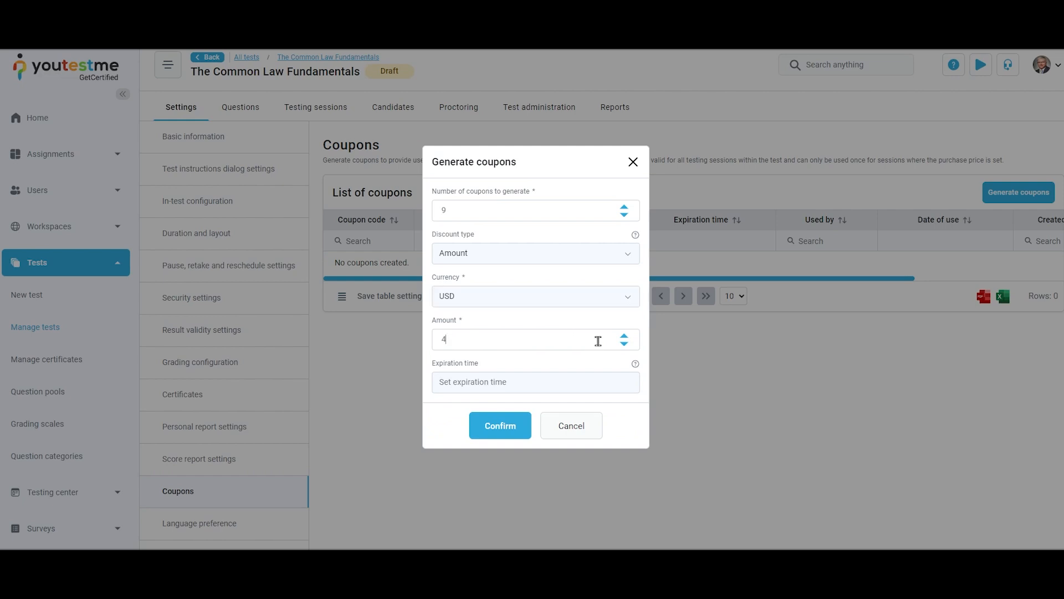
text(0)
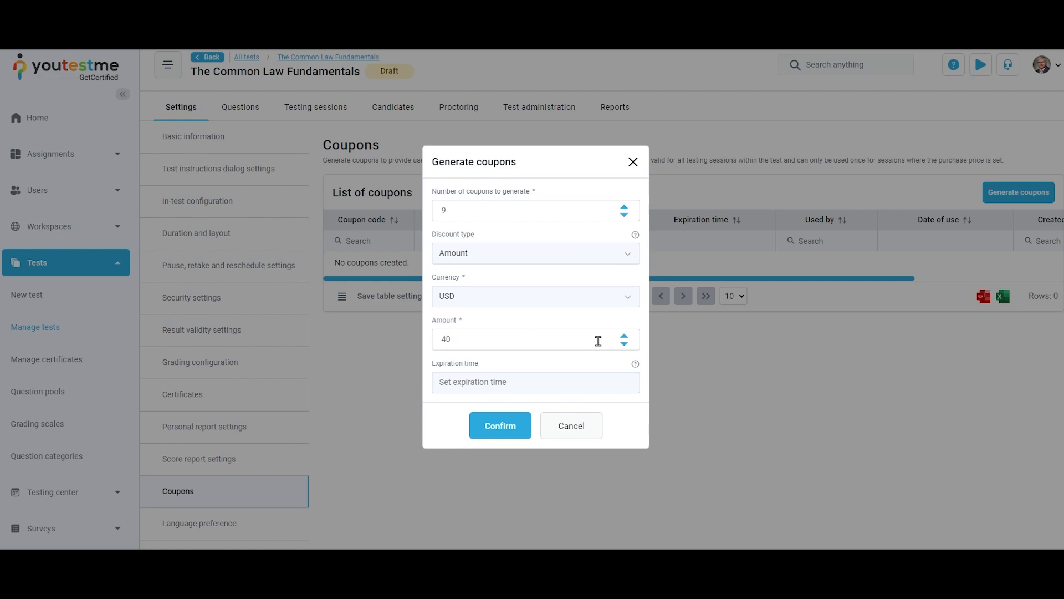
click(536, 295)
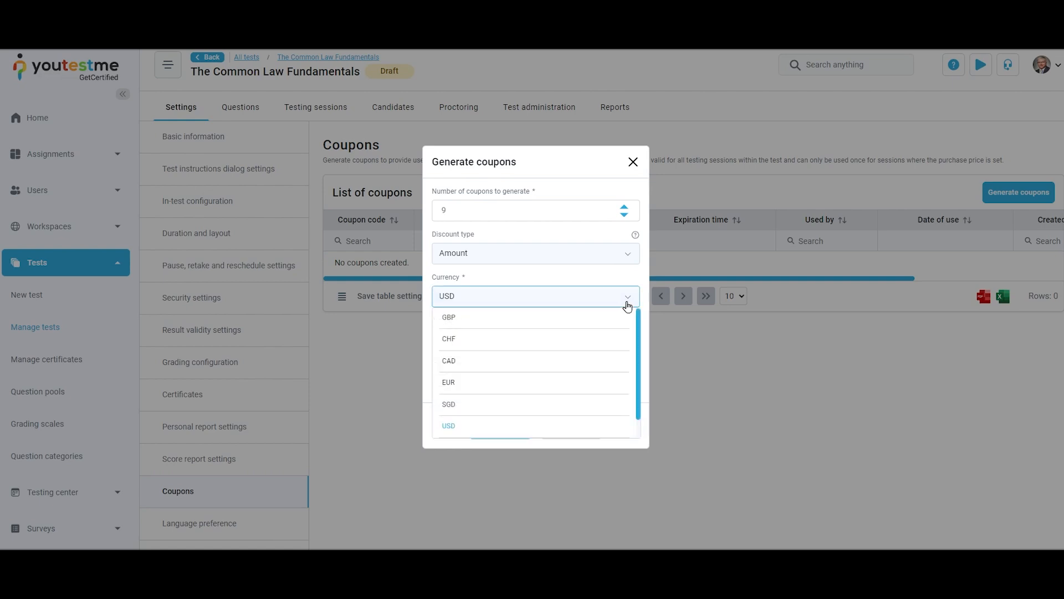
click(447, 425)
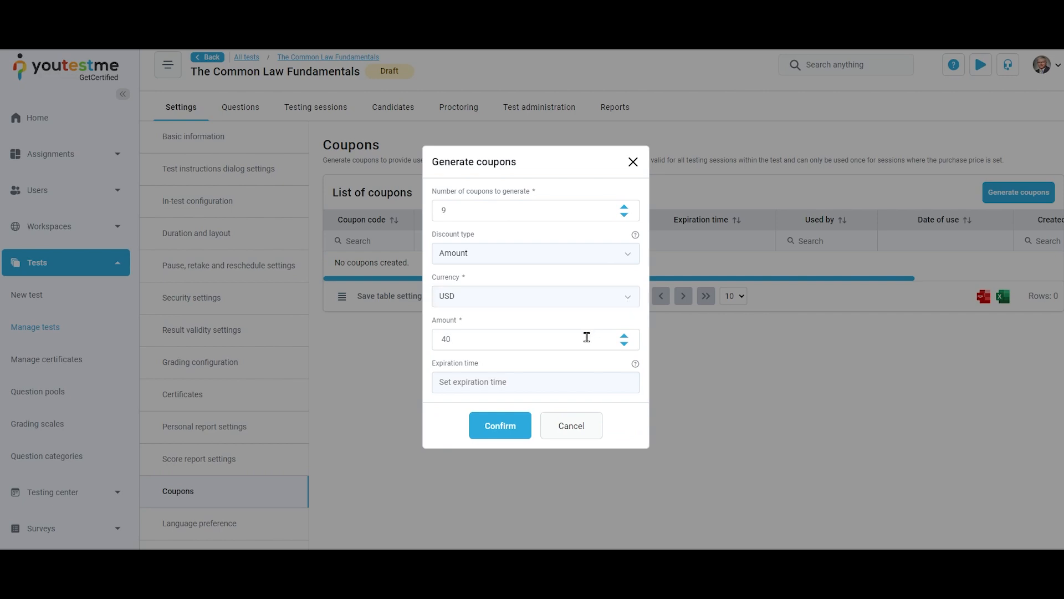
click(535, 382)
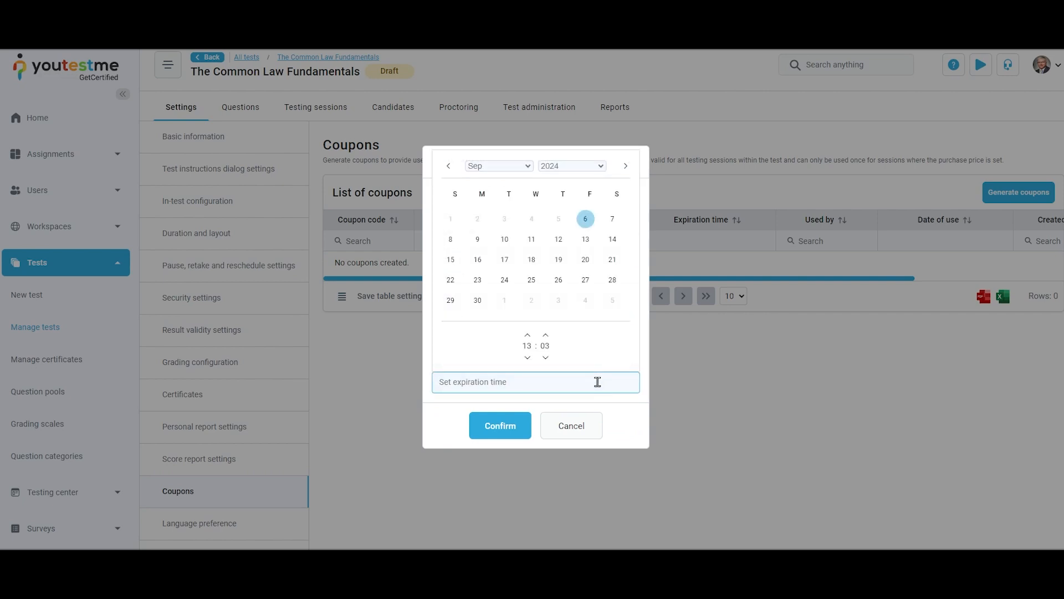
Set the coupon expiration to September 30, 2024 at 13:03.
click(477, 300)
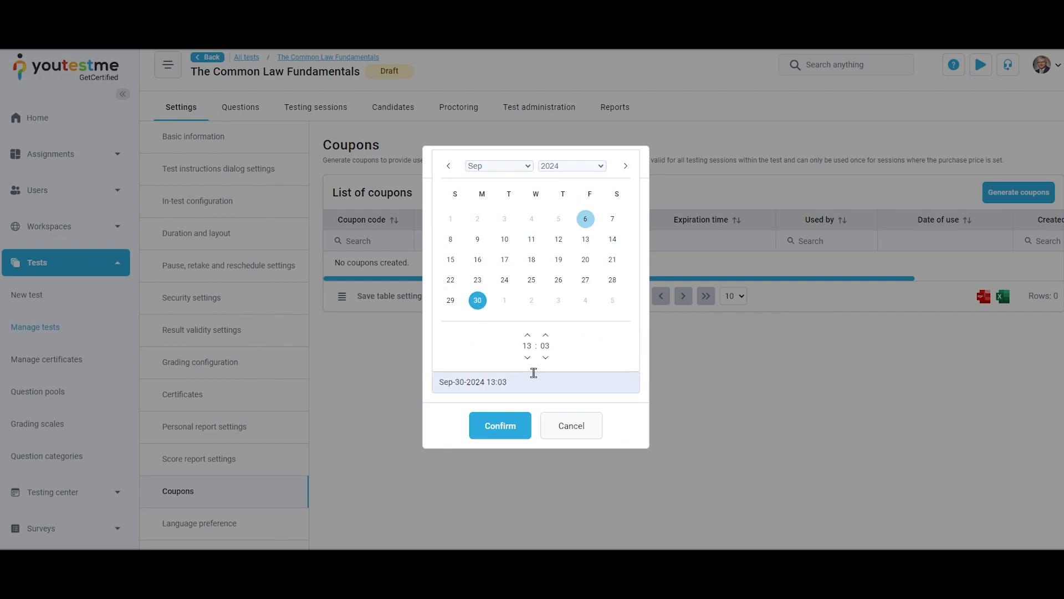
click(499, 425)
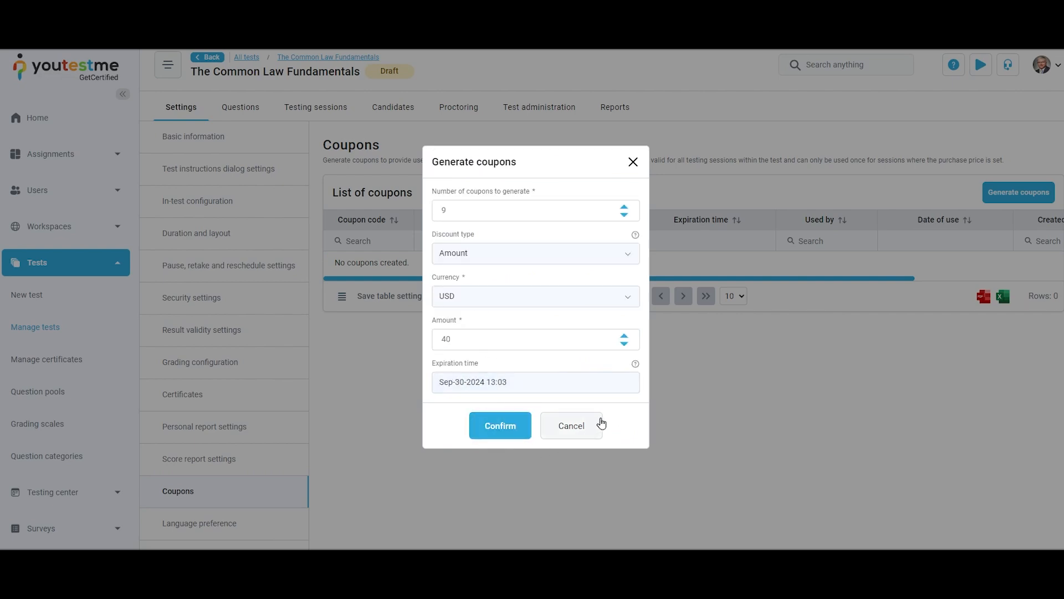
mouse_move(560, 417)
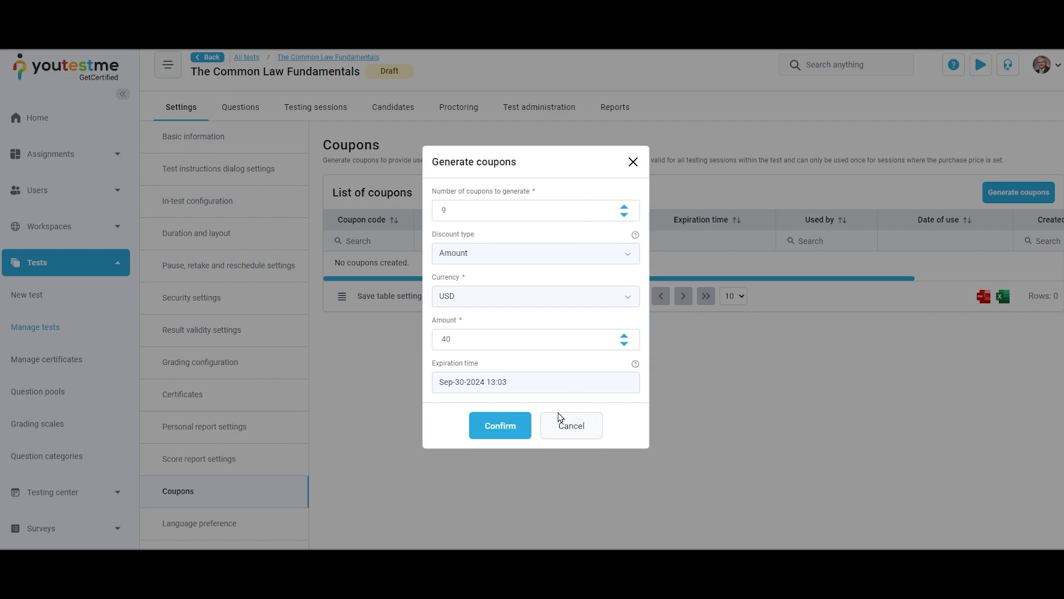